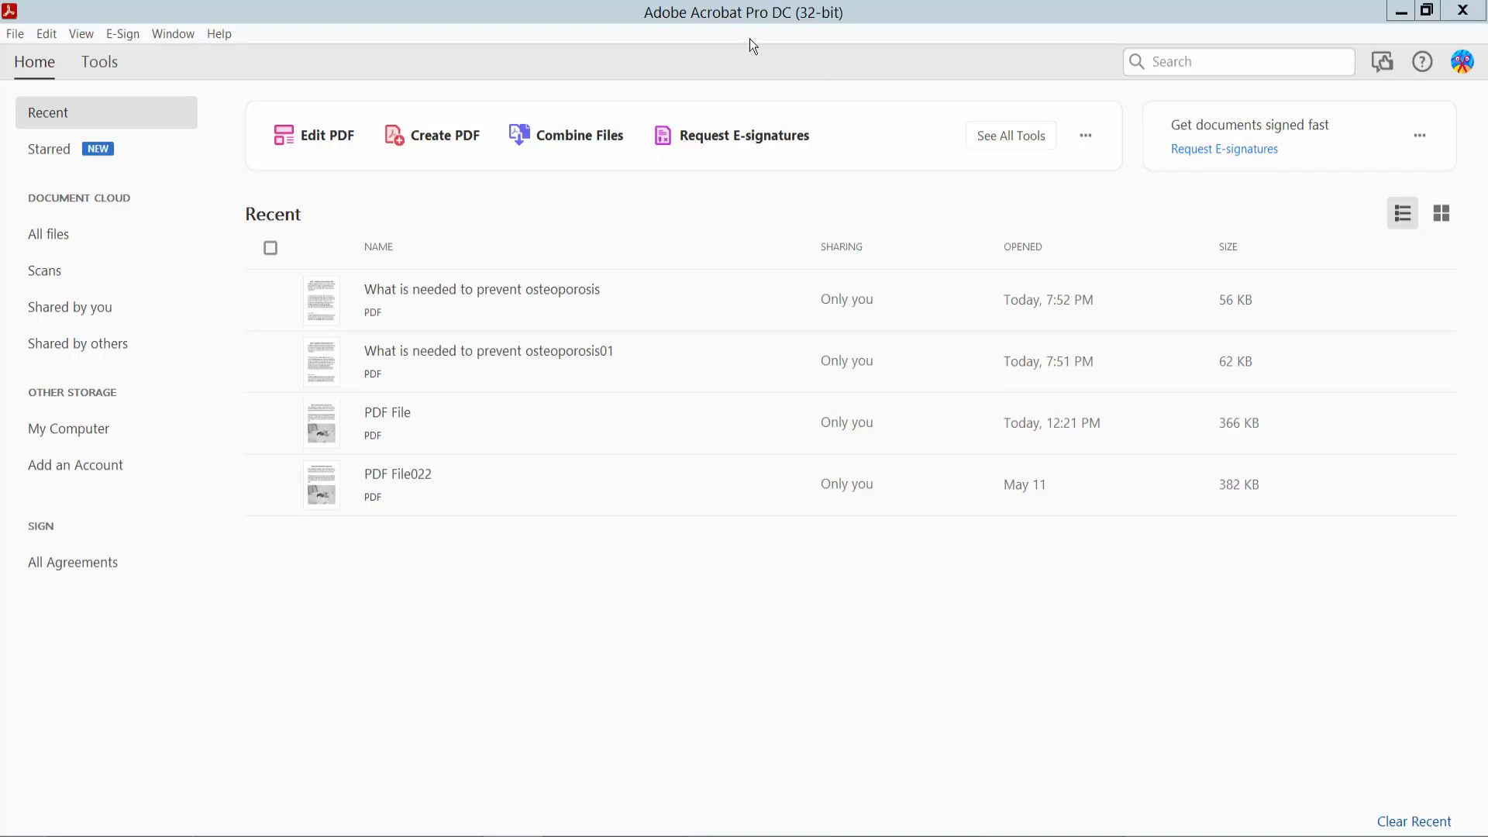
mouse_move(447, 318)
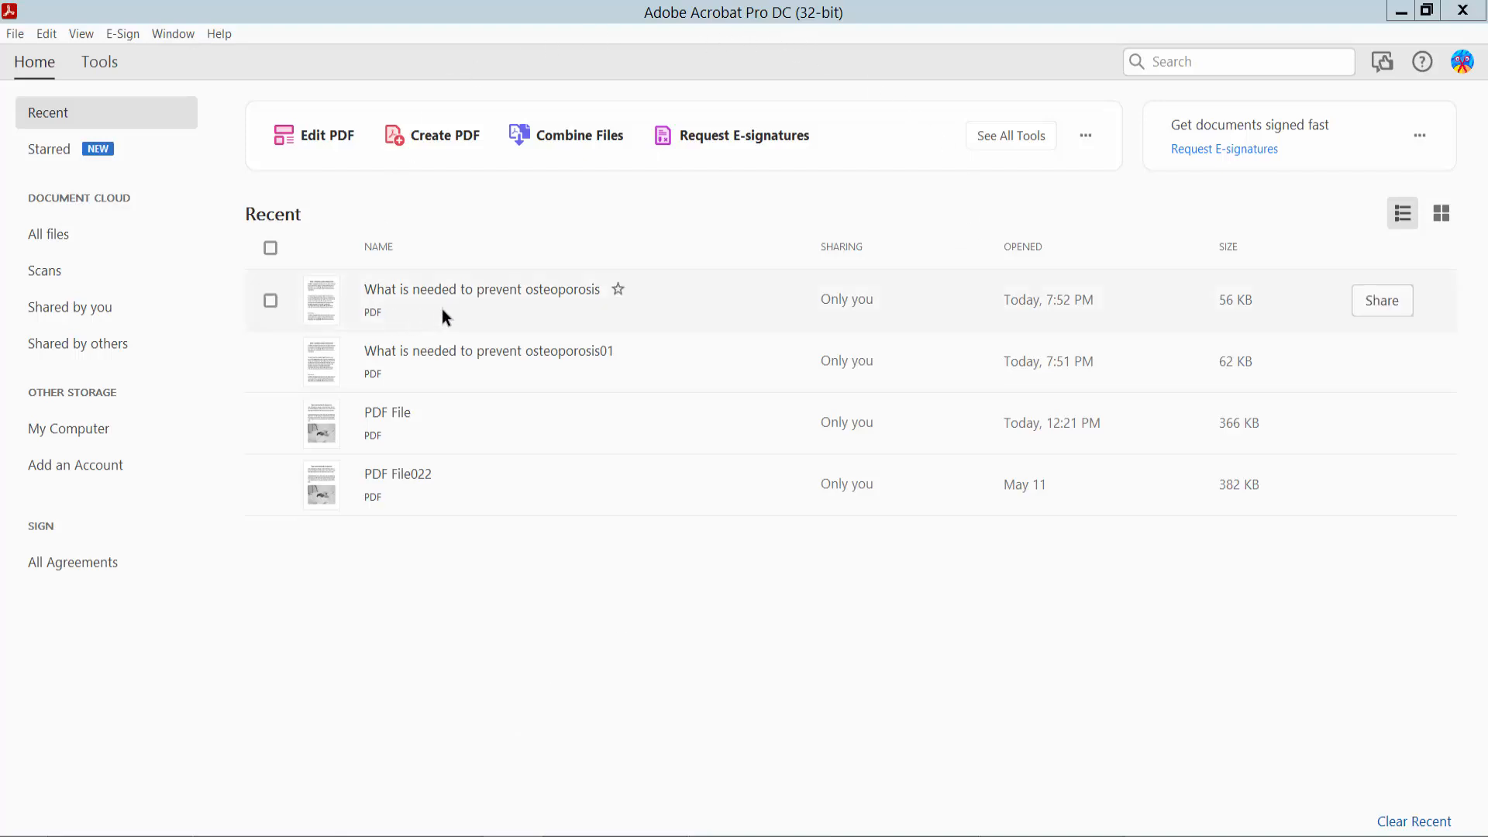
Open the osteoporosis PDF from Recent and show its three page thumbnails alongside
double_click(481, 290)
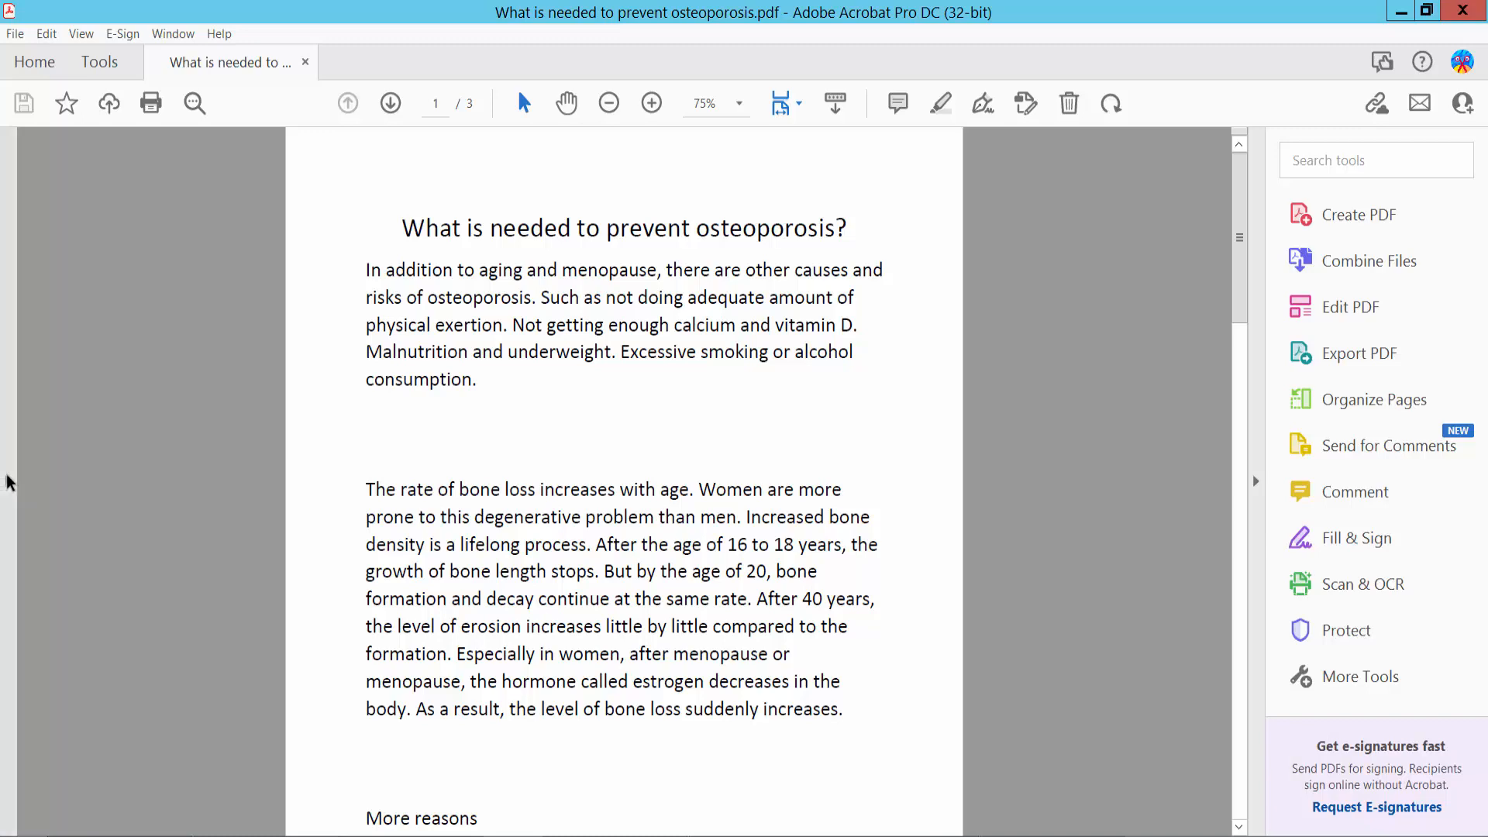
left_click(20, 155)
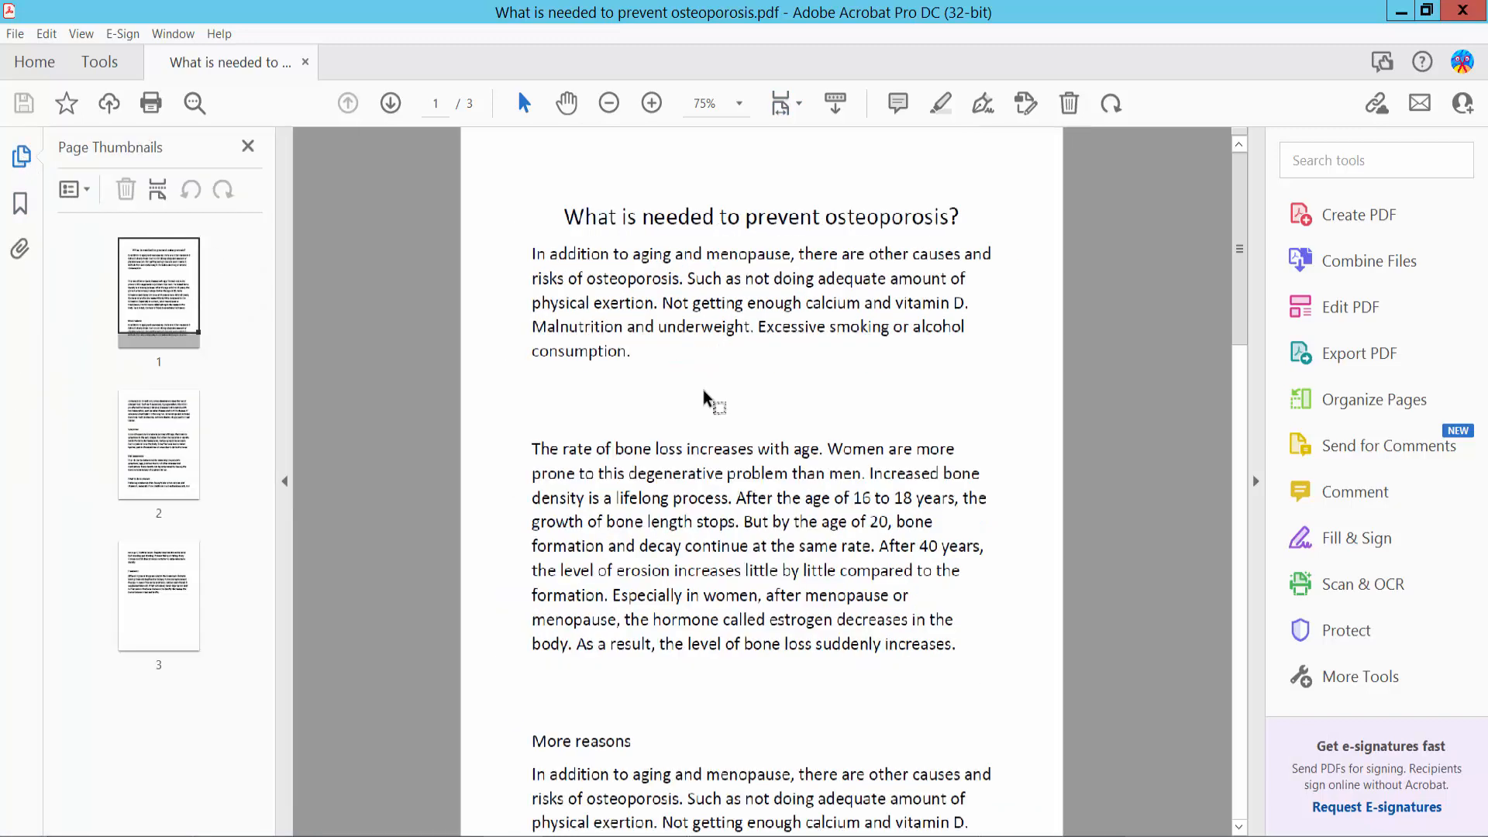
left_click(607, 104)
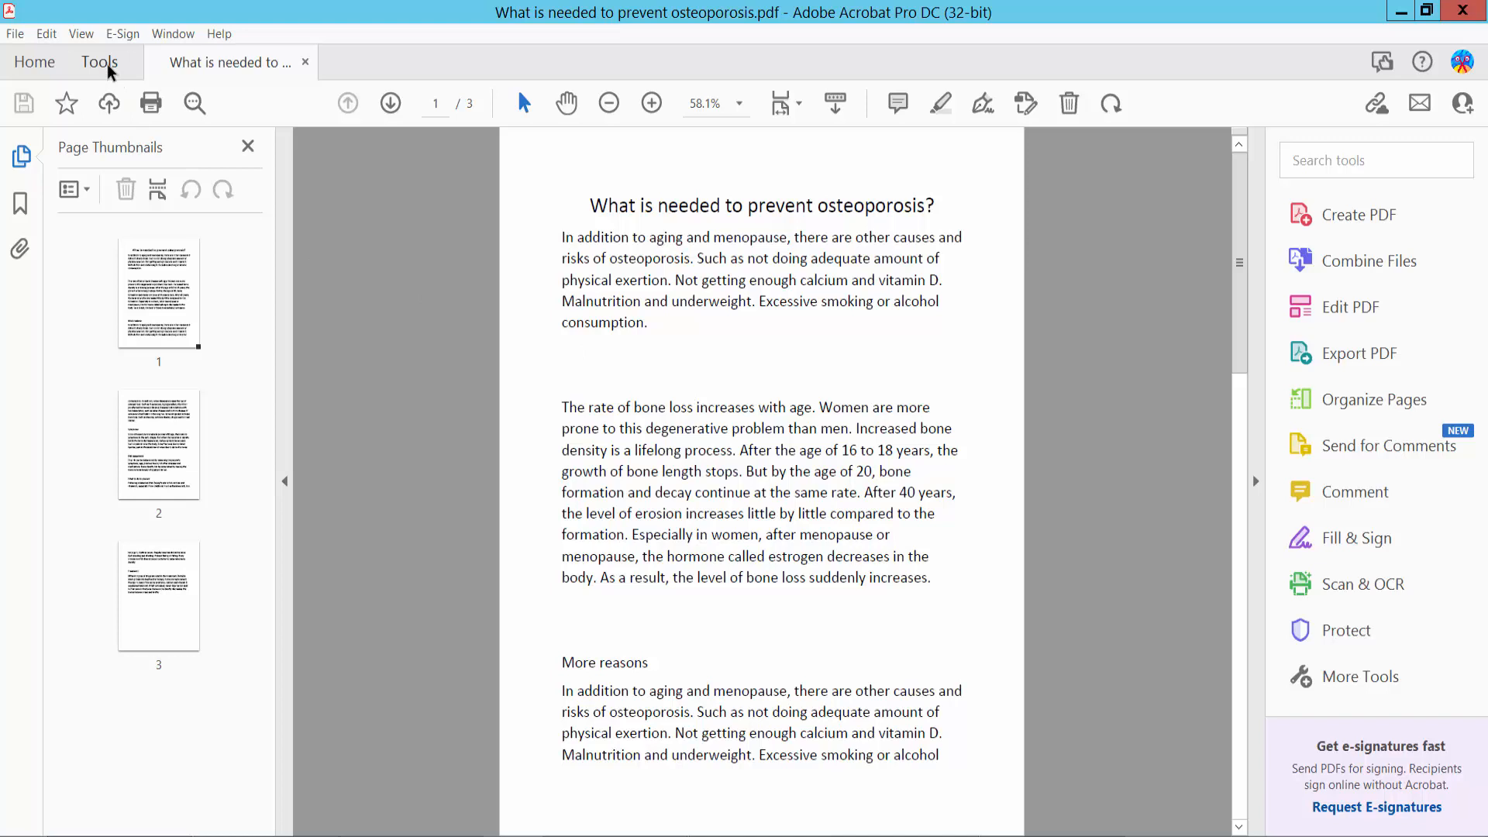
From Tools, start Scan & OCR and choose Enhance > Scanned Document to bring up its settings
left_click(98, 62)
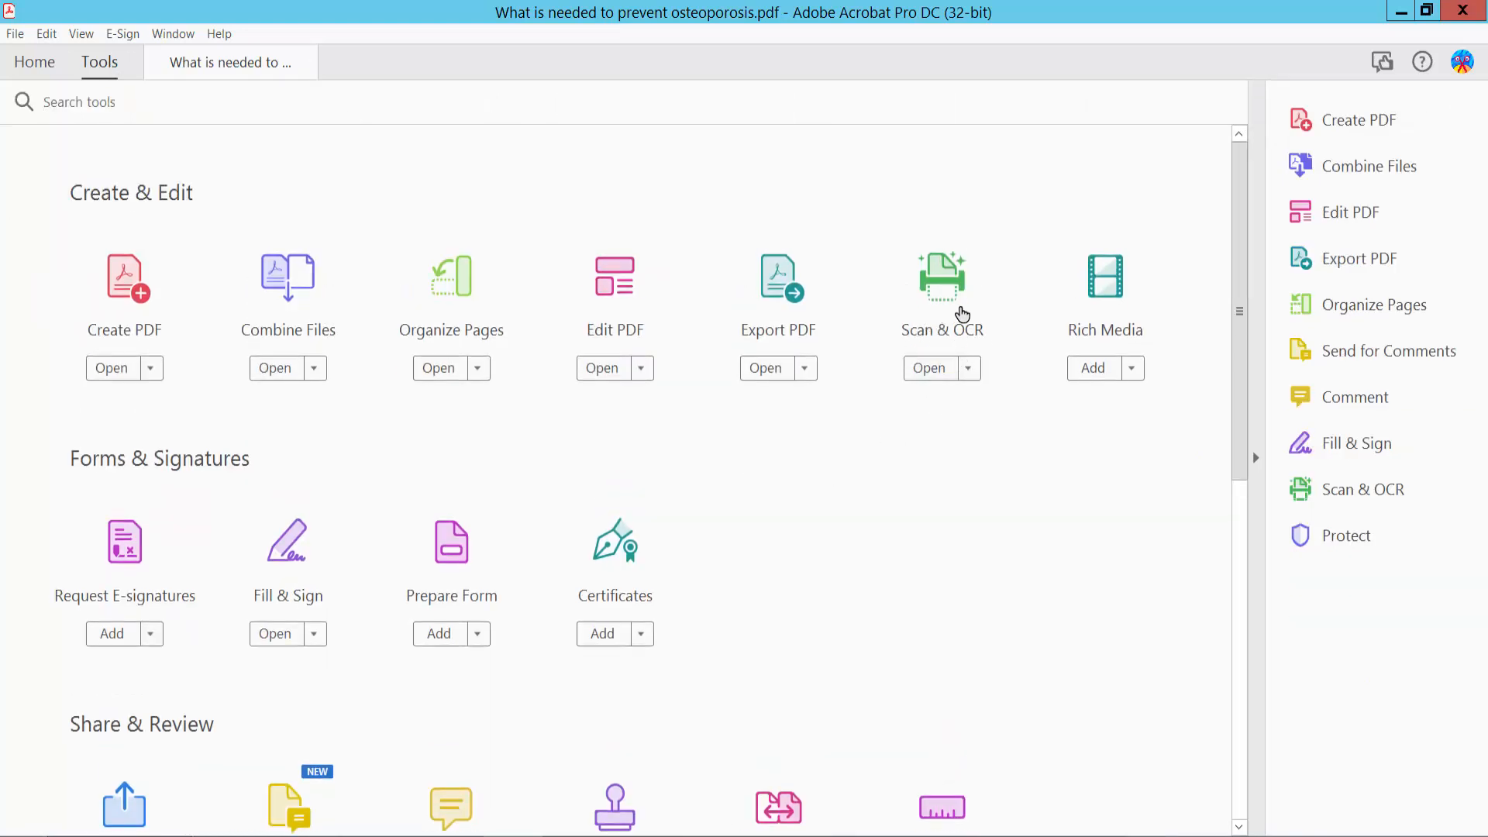
left_click(928, 369)
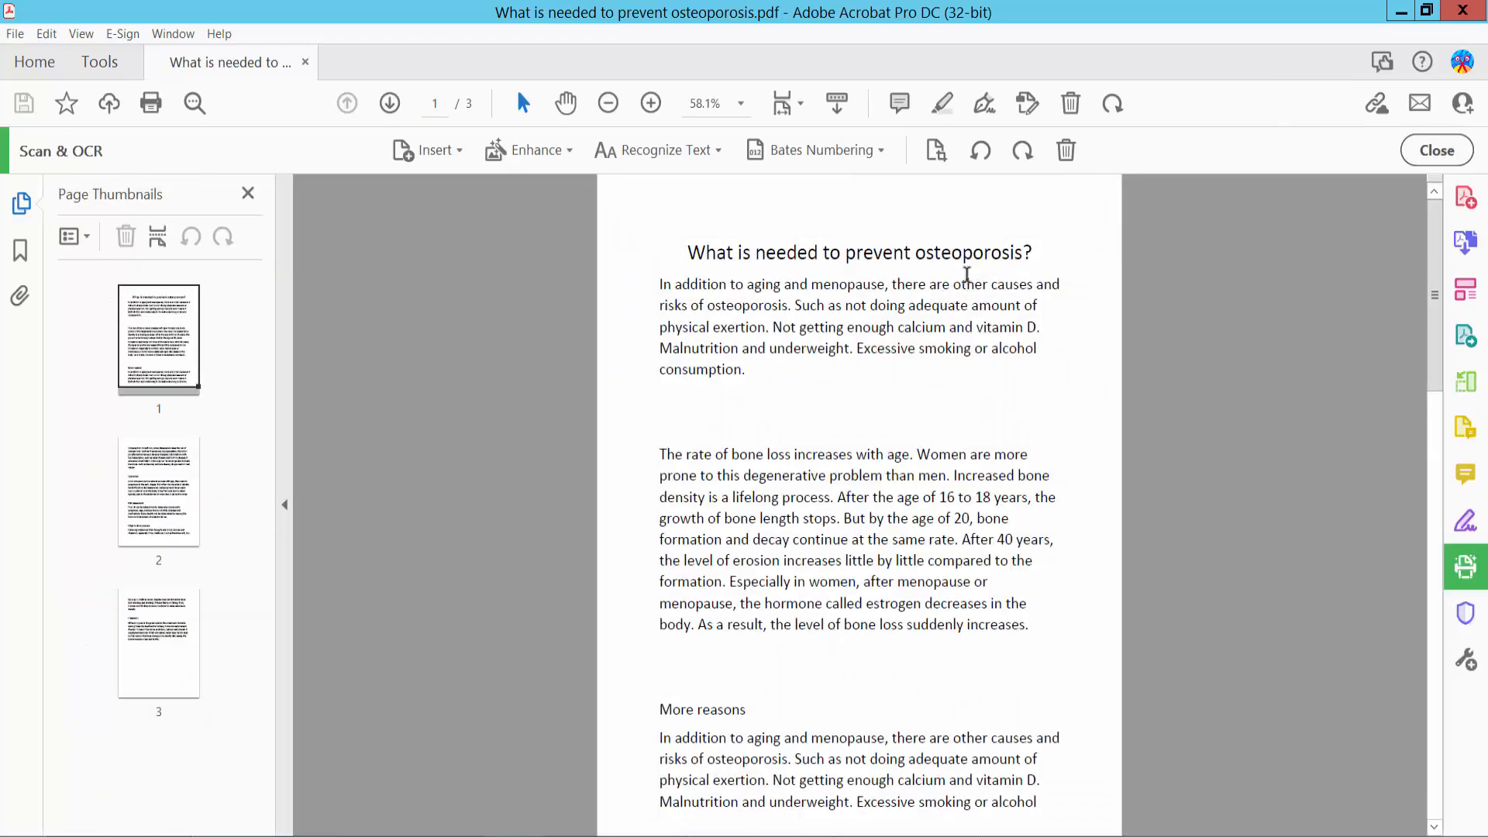
left_click(536, 151)
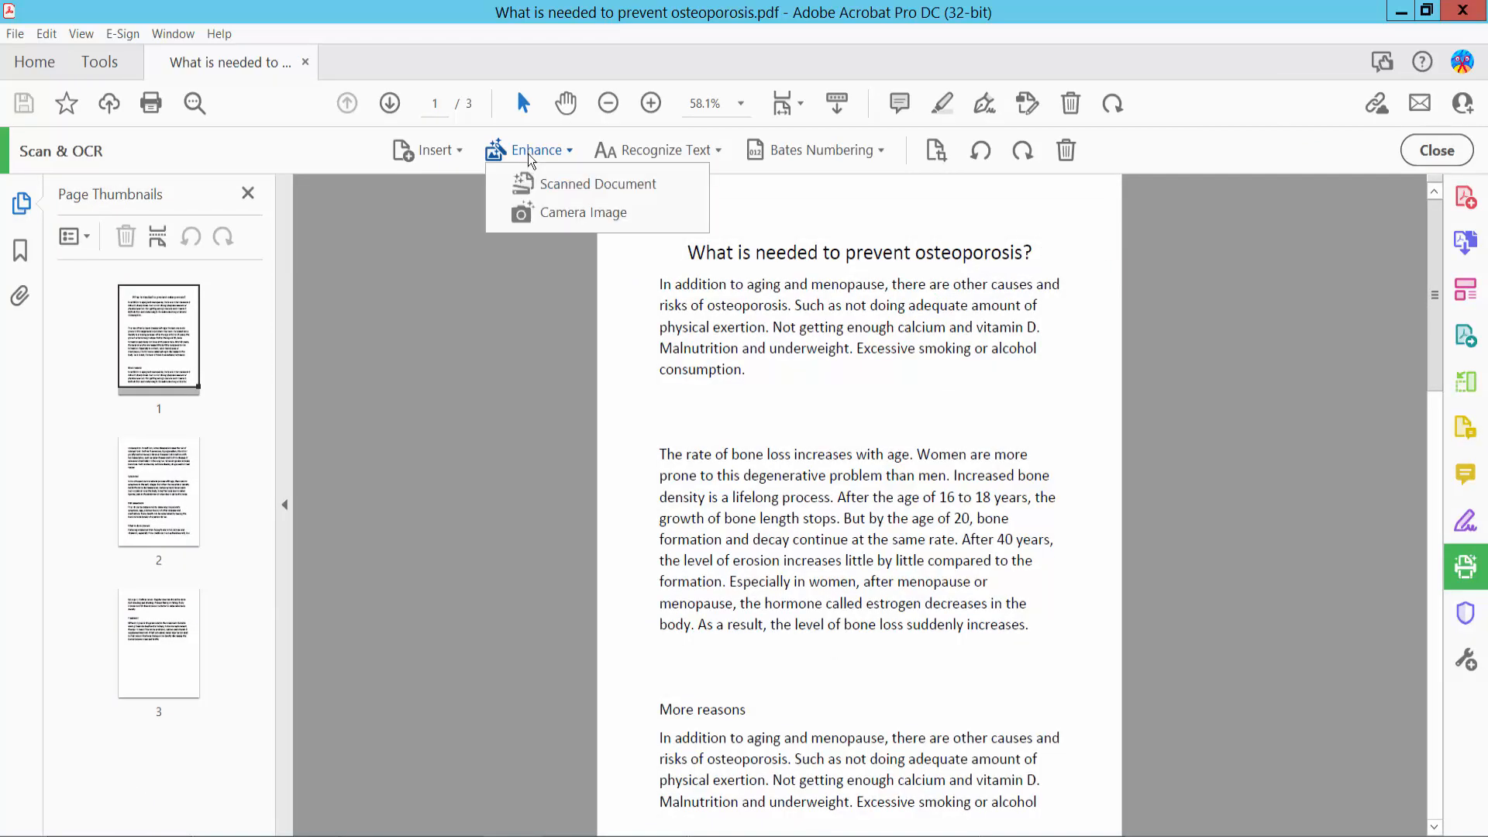
left_click(599, 185)
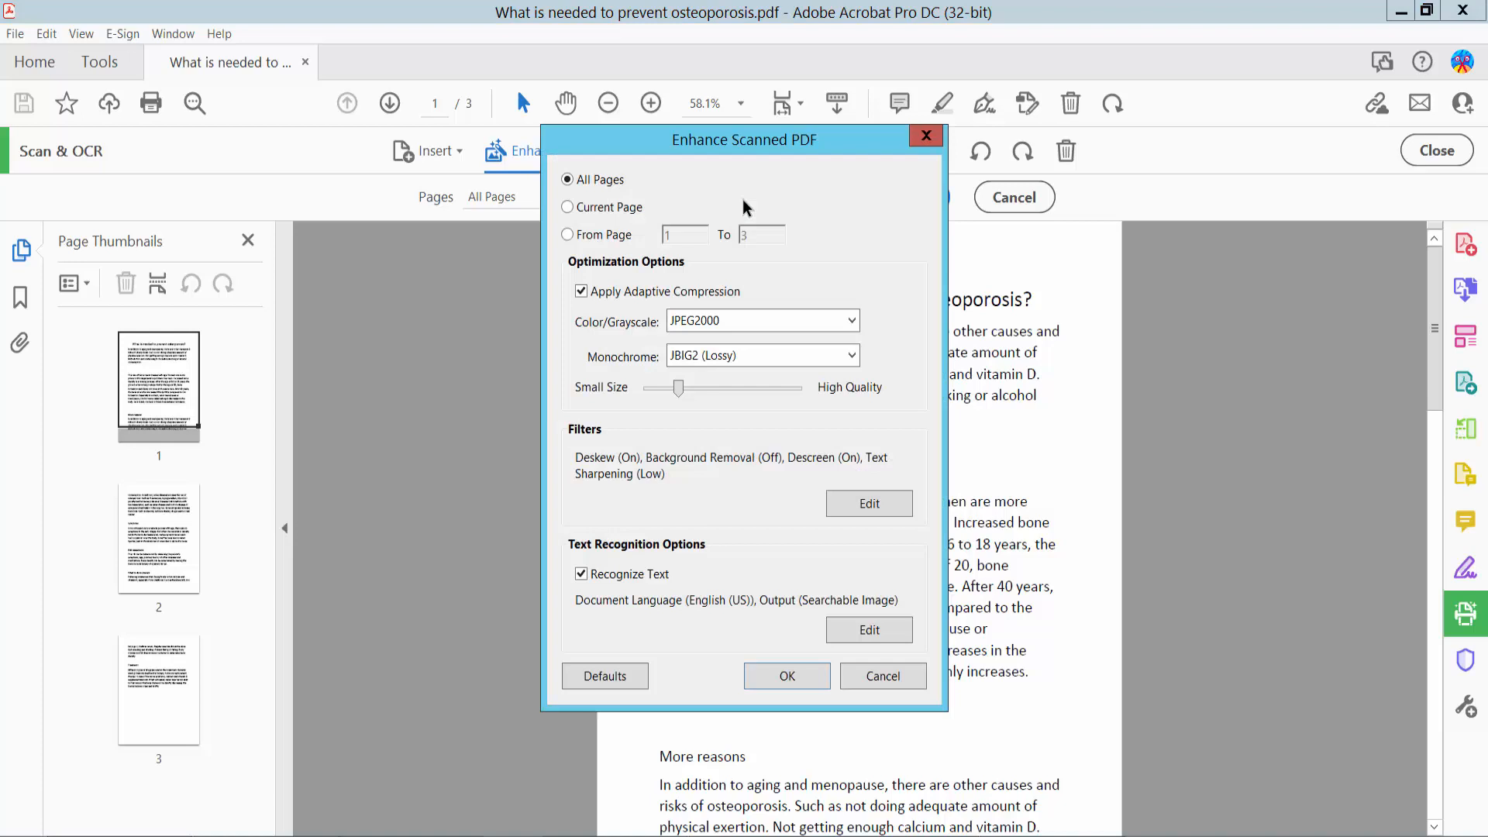
Limit the Enhance Scanned PDF scope to Current Page instead of all pages
left_click(567, 180)
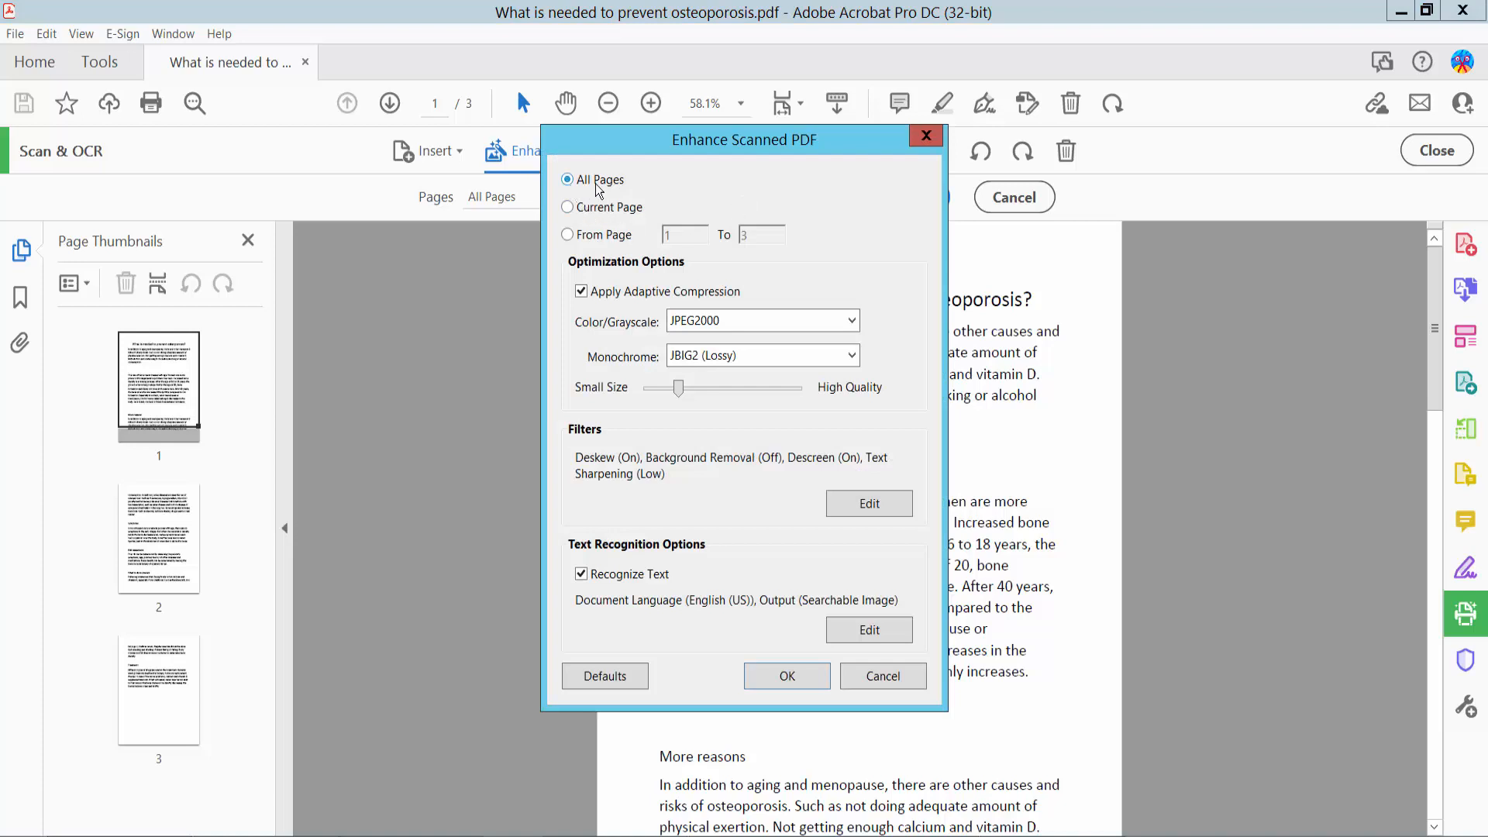
left_click(567, 206)
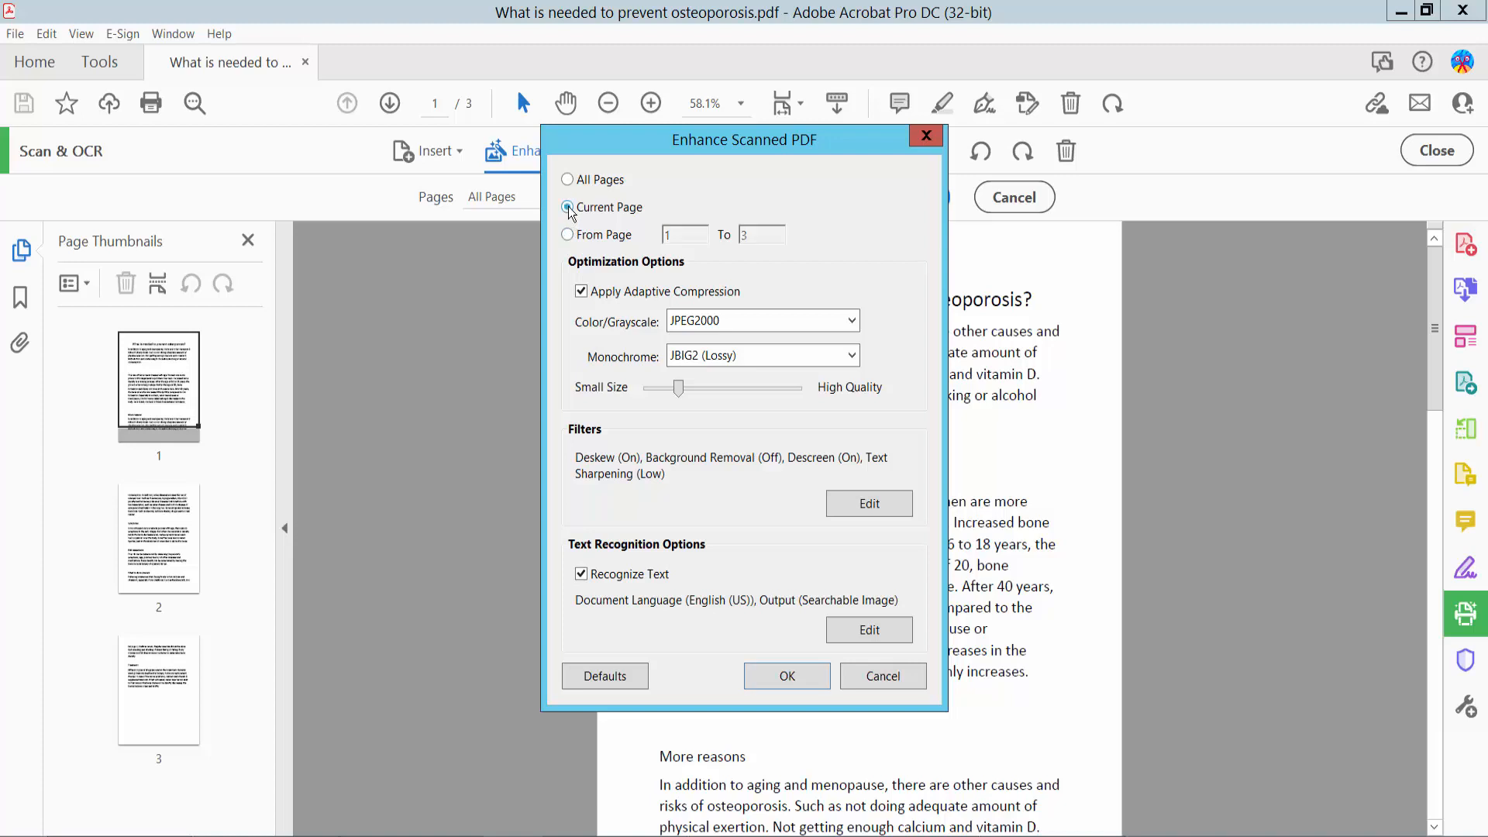
left_click(567, 206)
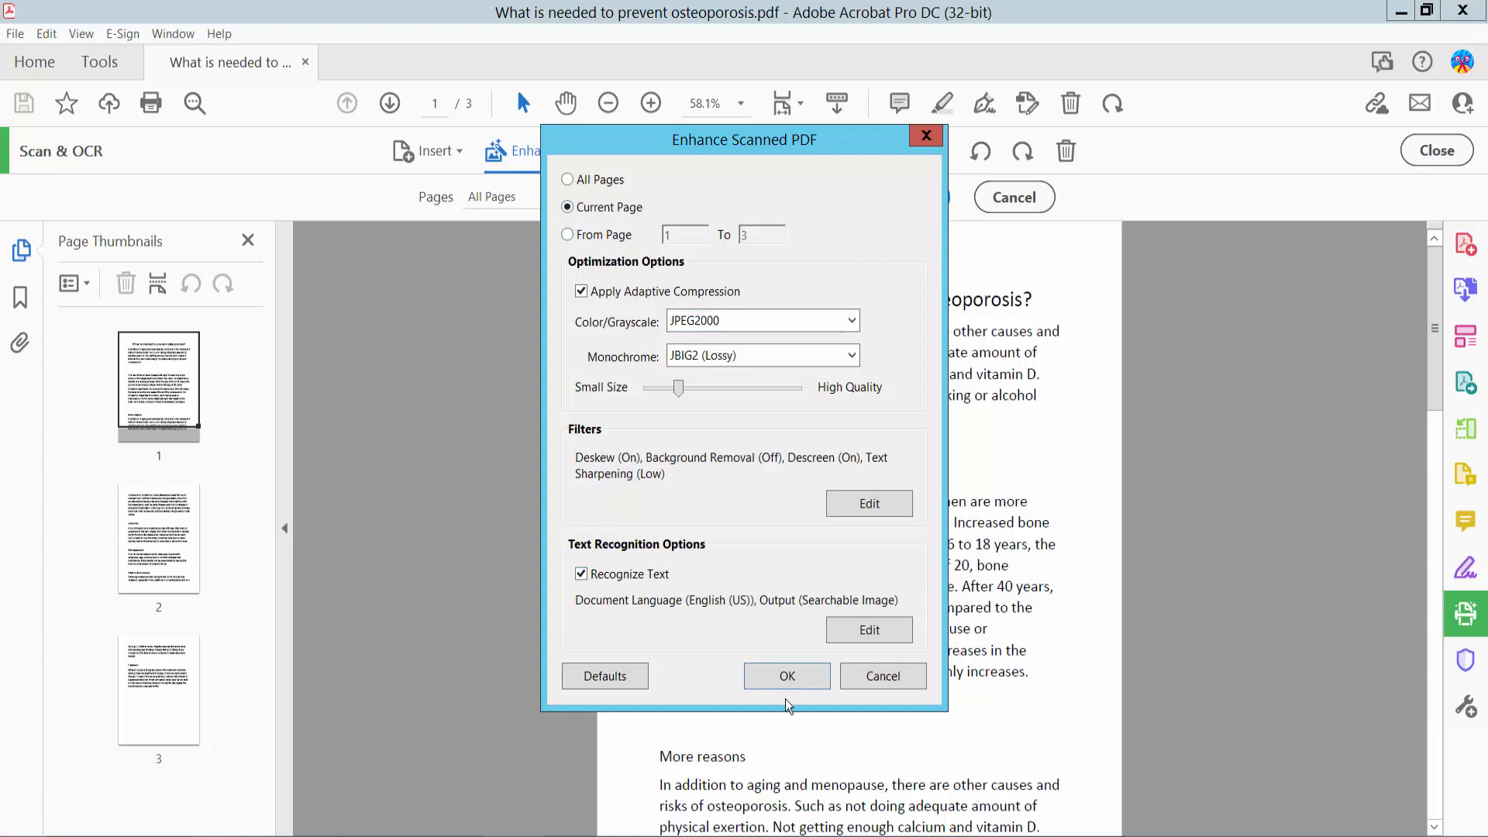
Run the enhancement with text recognition, then begin Save As from the File menu
left_click(787, 676)
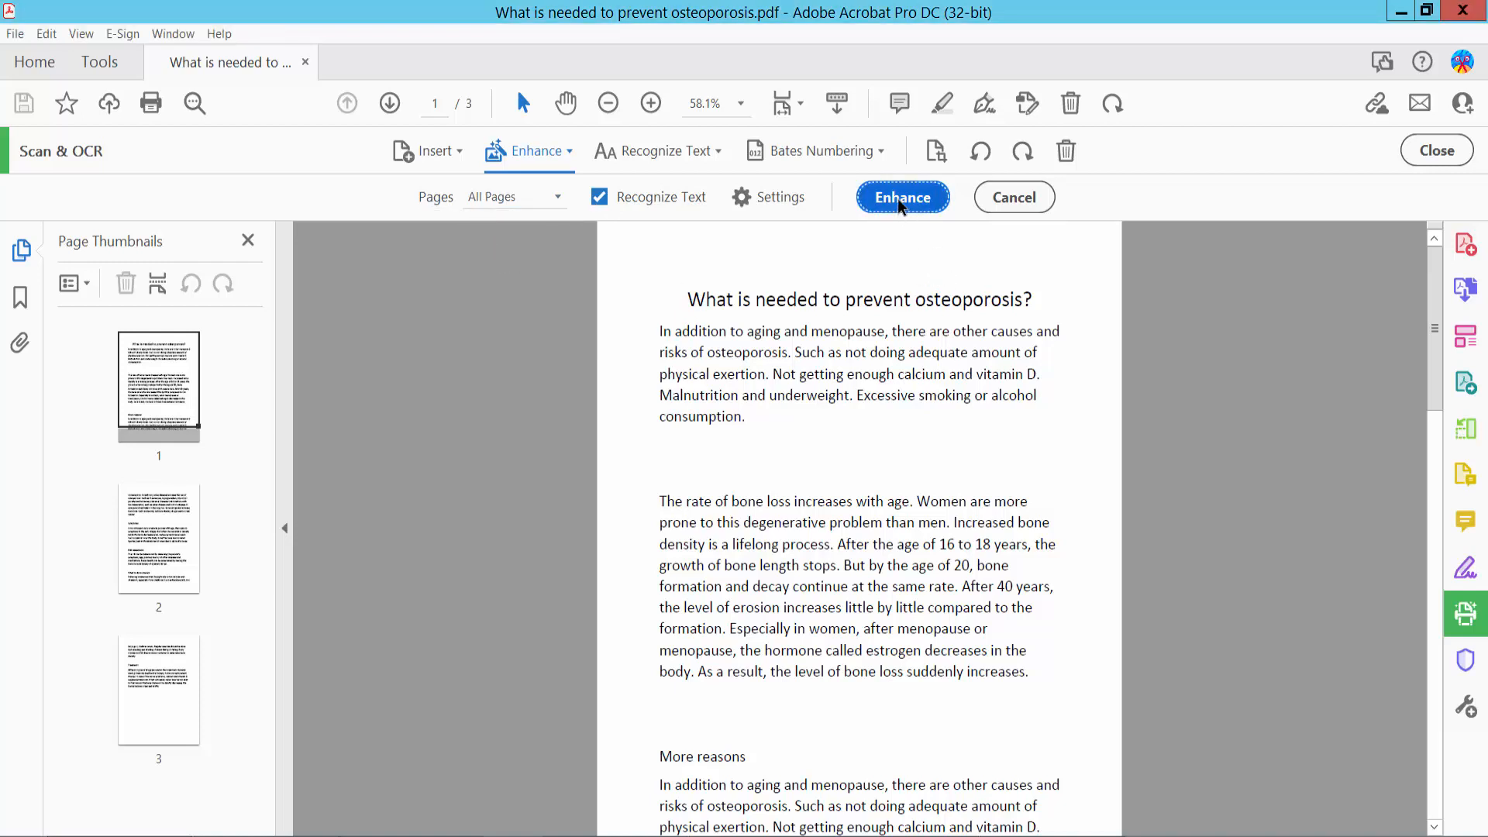
left_click(903, 197)
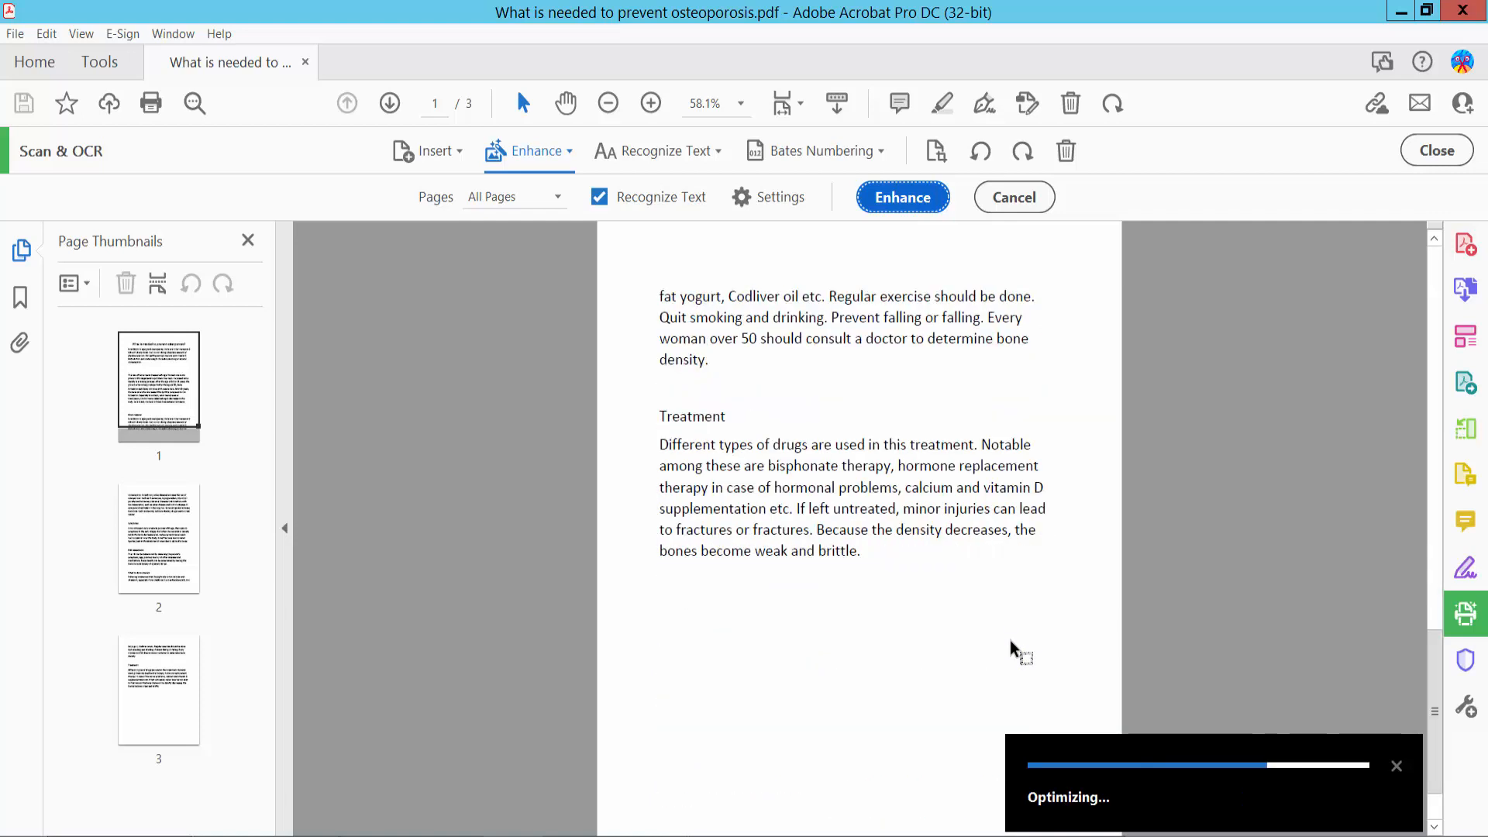
mouse_move(822, 681)
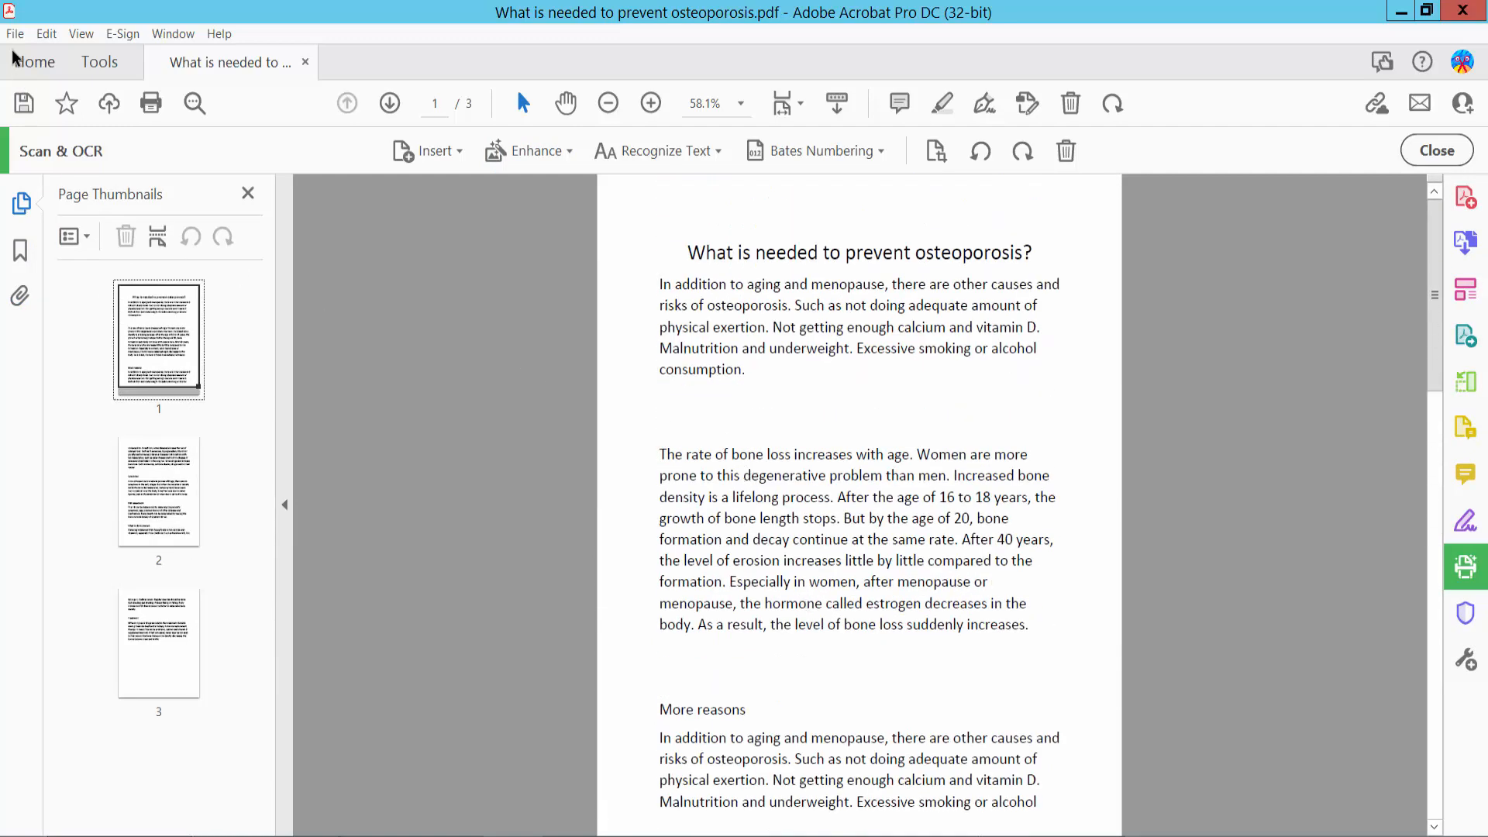
left_click(14, 32)
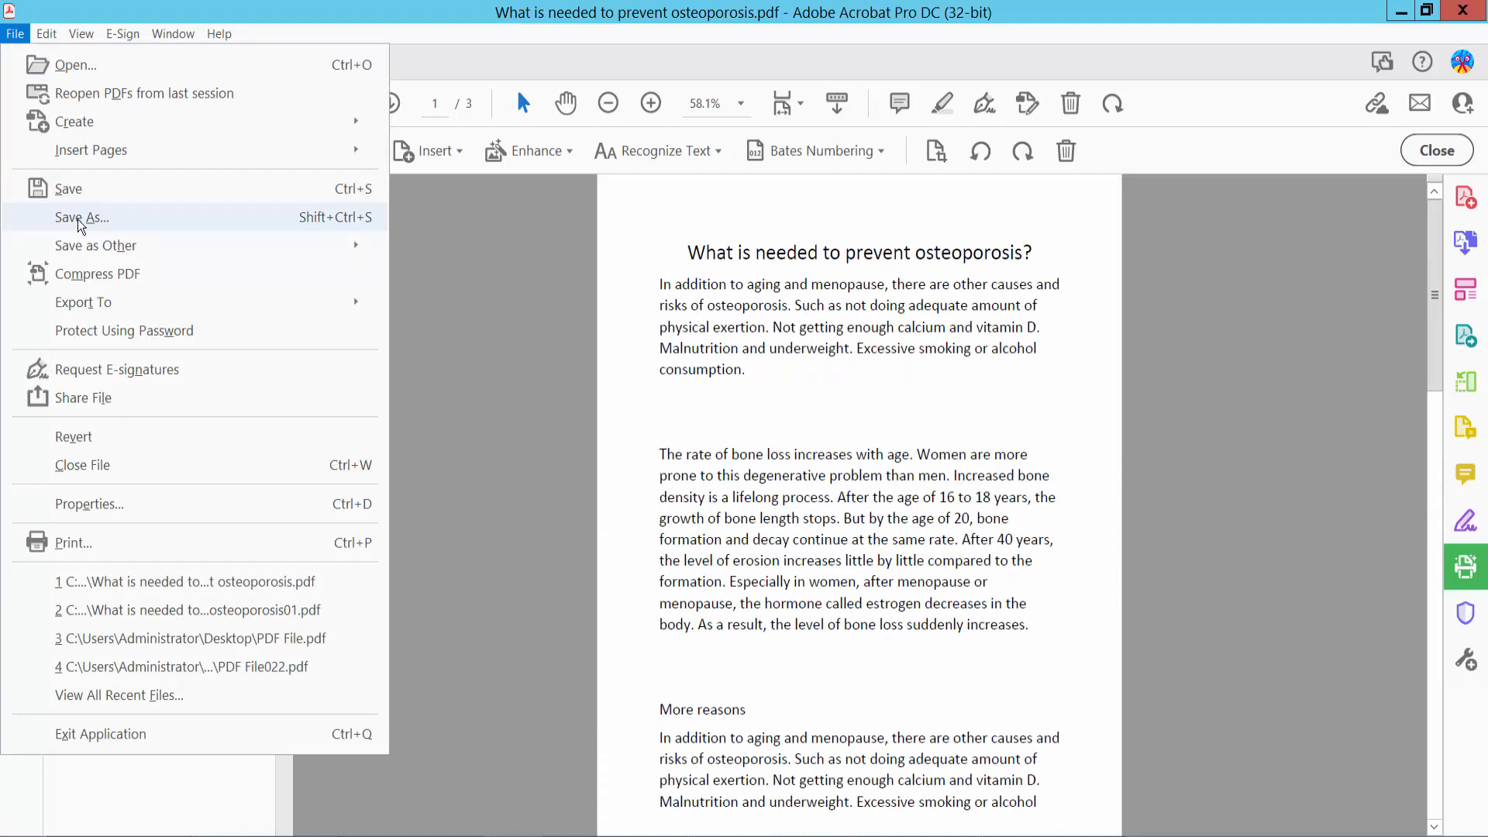